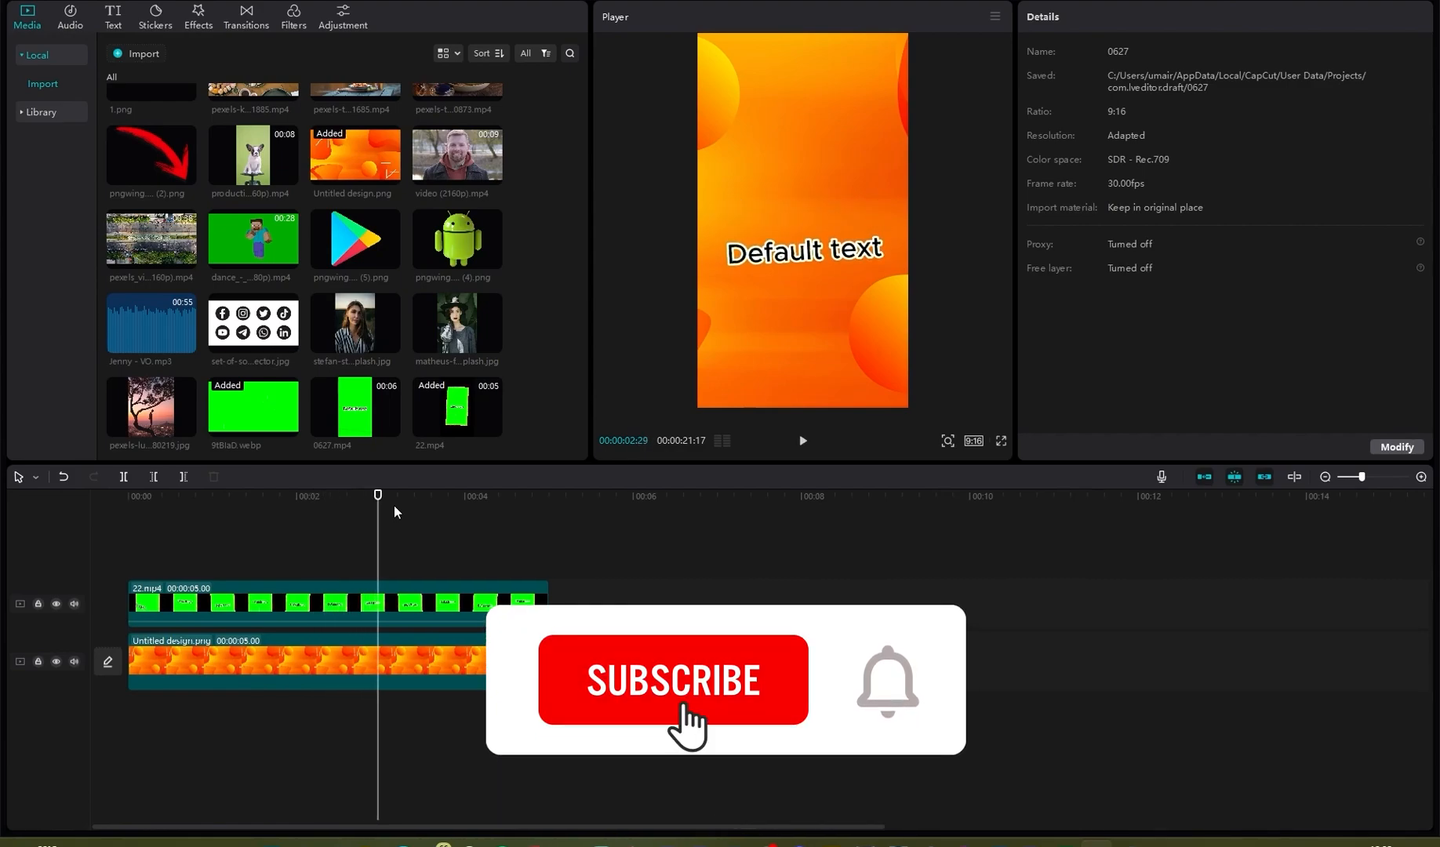
Step: Place 9t8laD.webp on the main track and add a Default text title above it
scroll("right", 3)
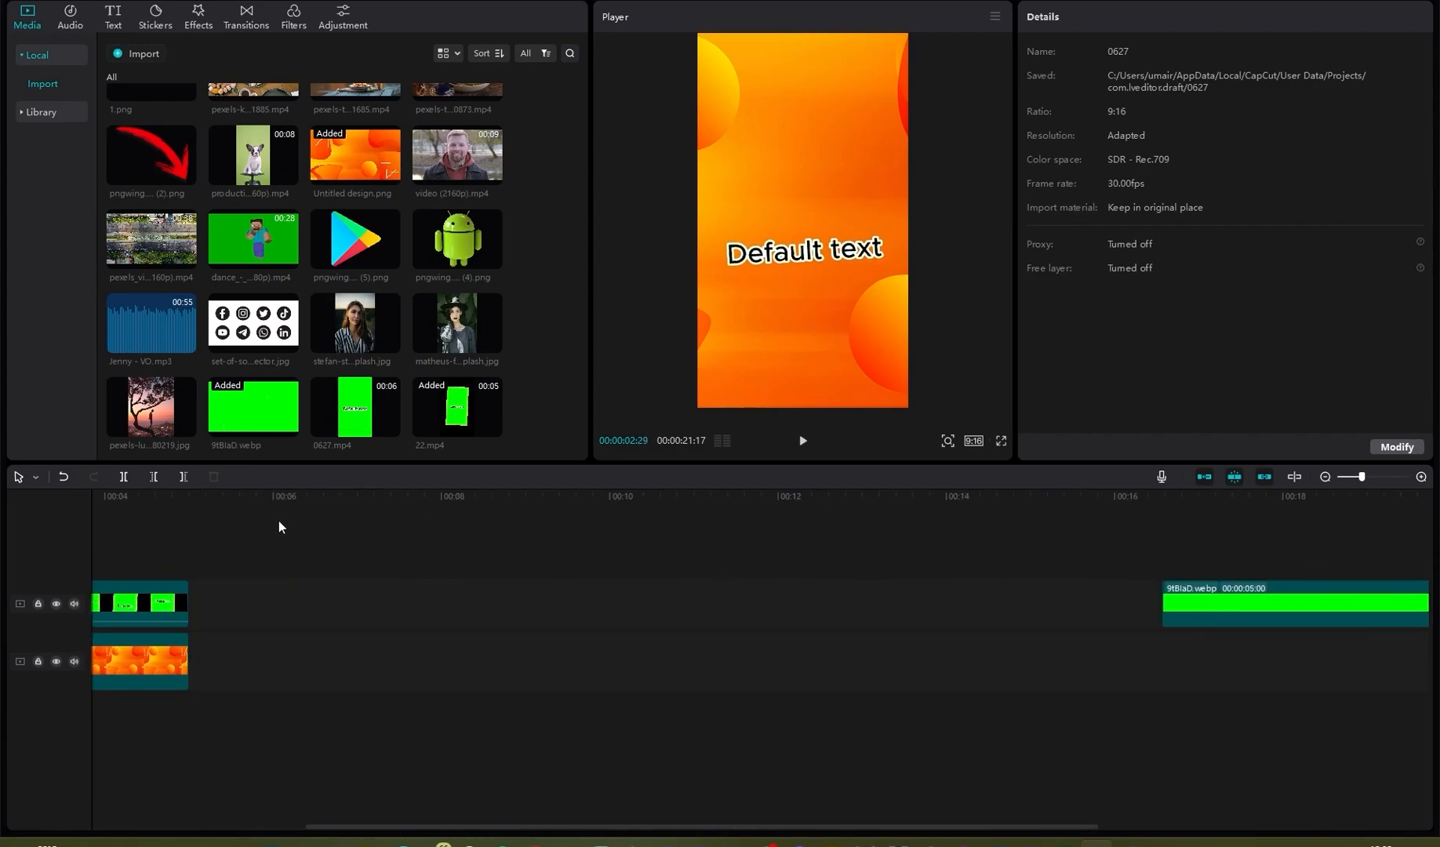
left_click(231, 497)
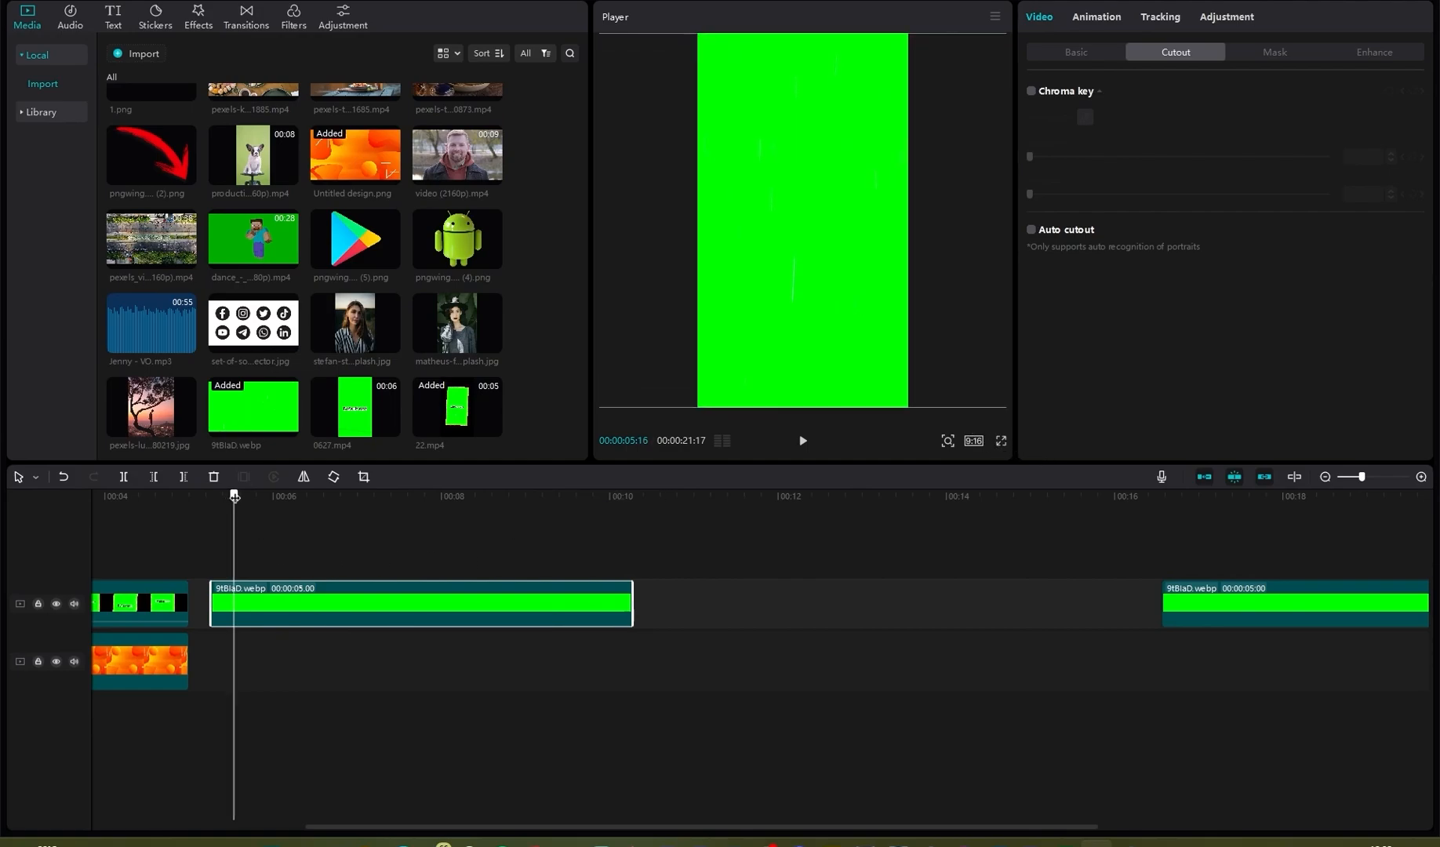
left_click(112, 14)
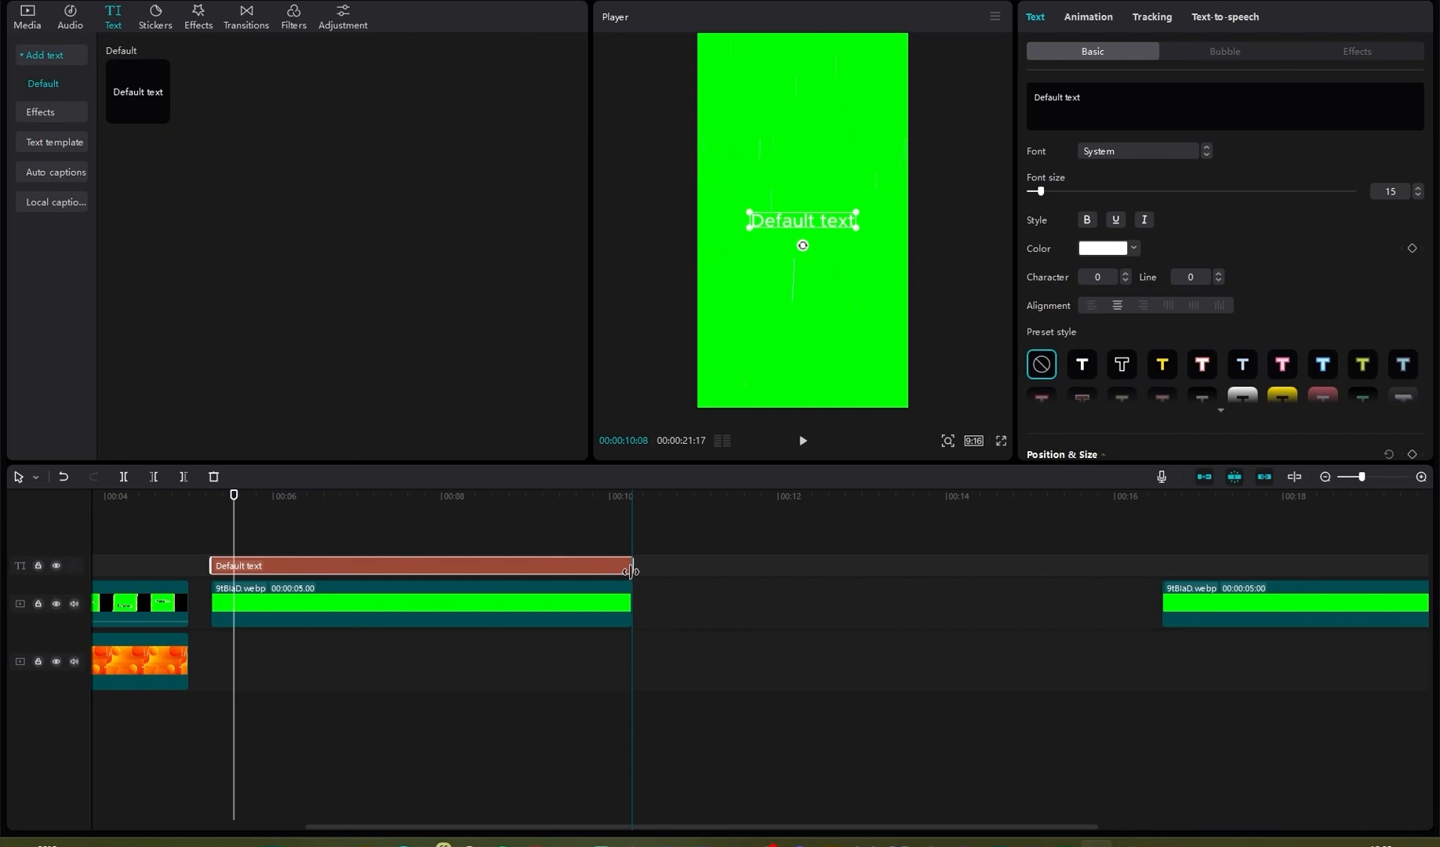
Step: Give Default text an outlined preset style, then delete the title and green clip
left_click(452, 497)
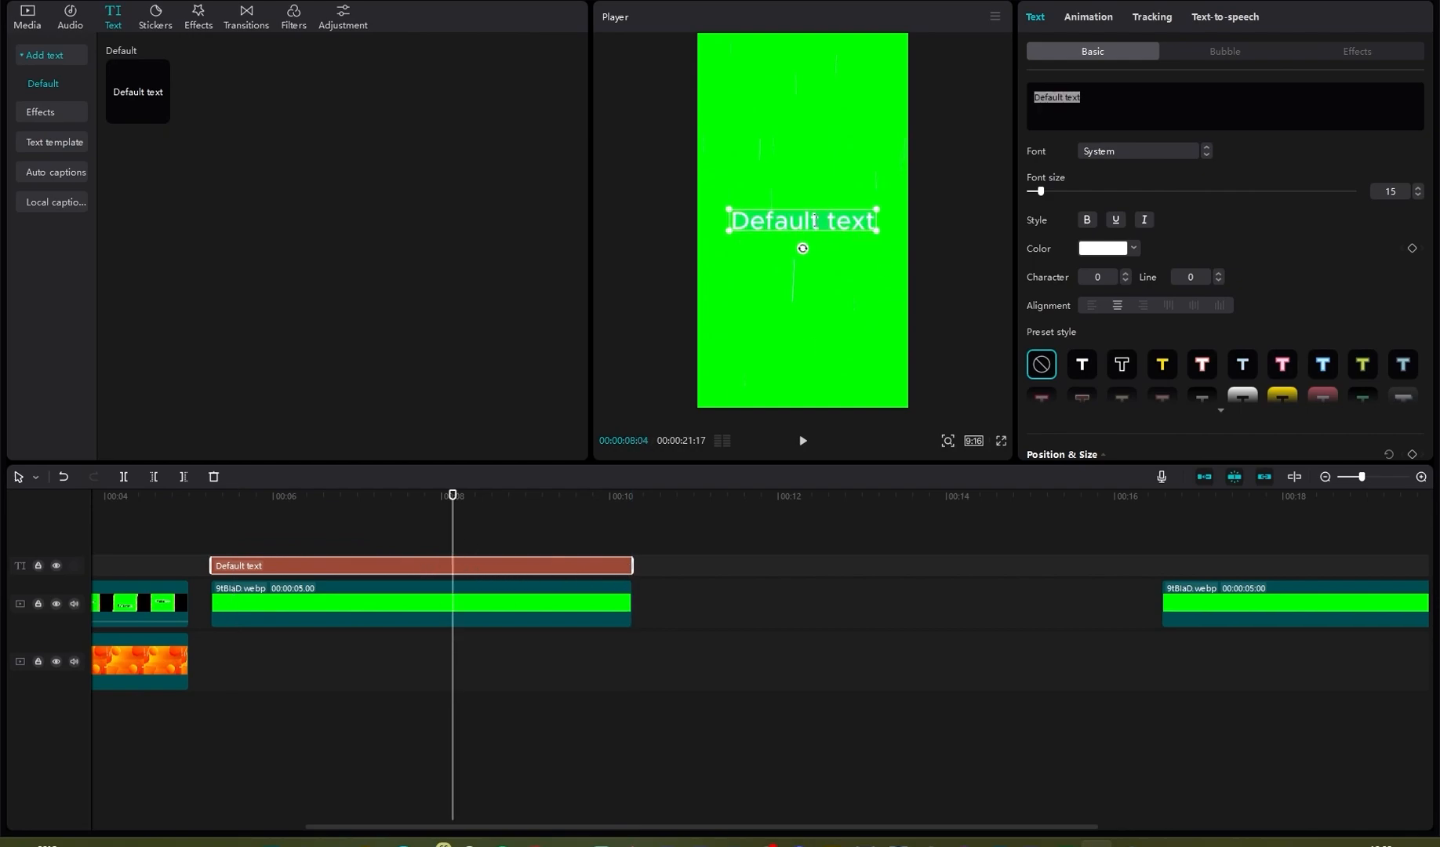
scroll("down", 3)
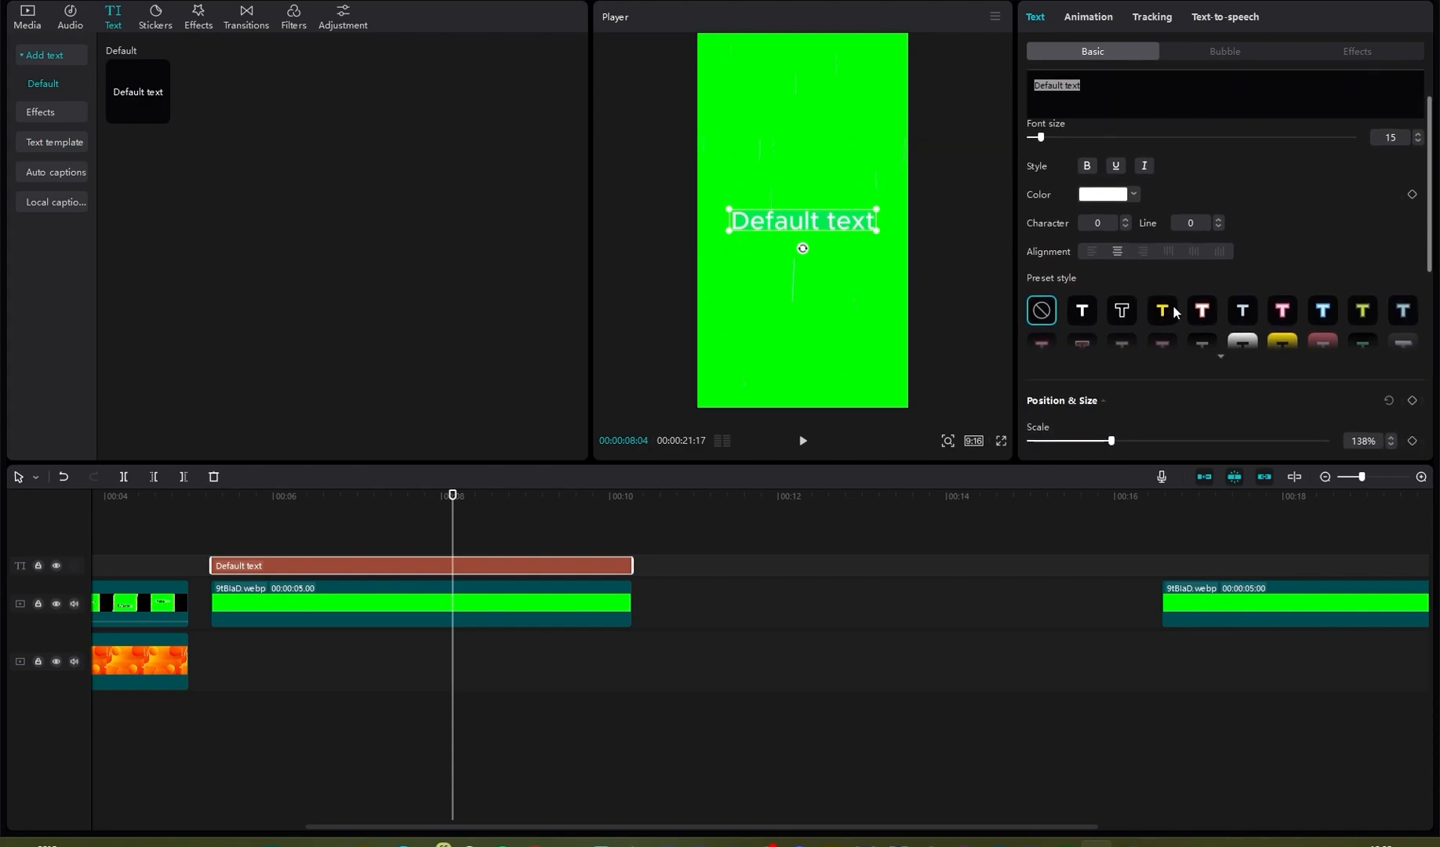
left_click(1121, 310)
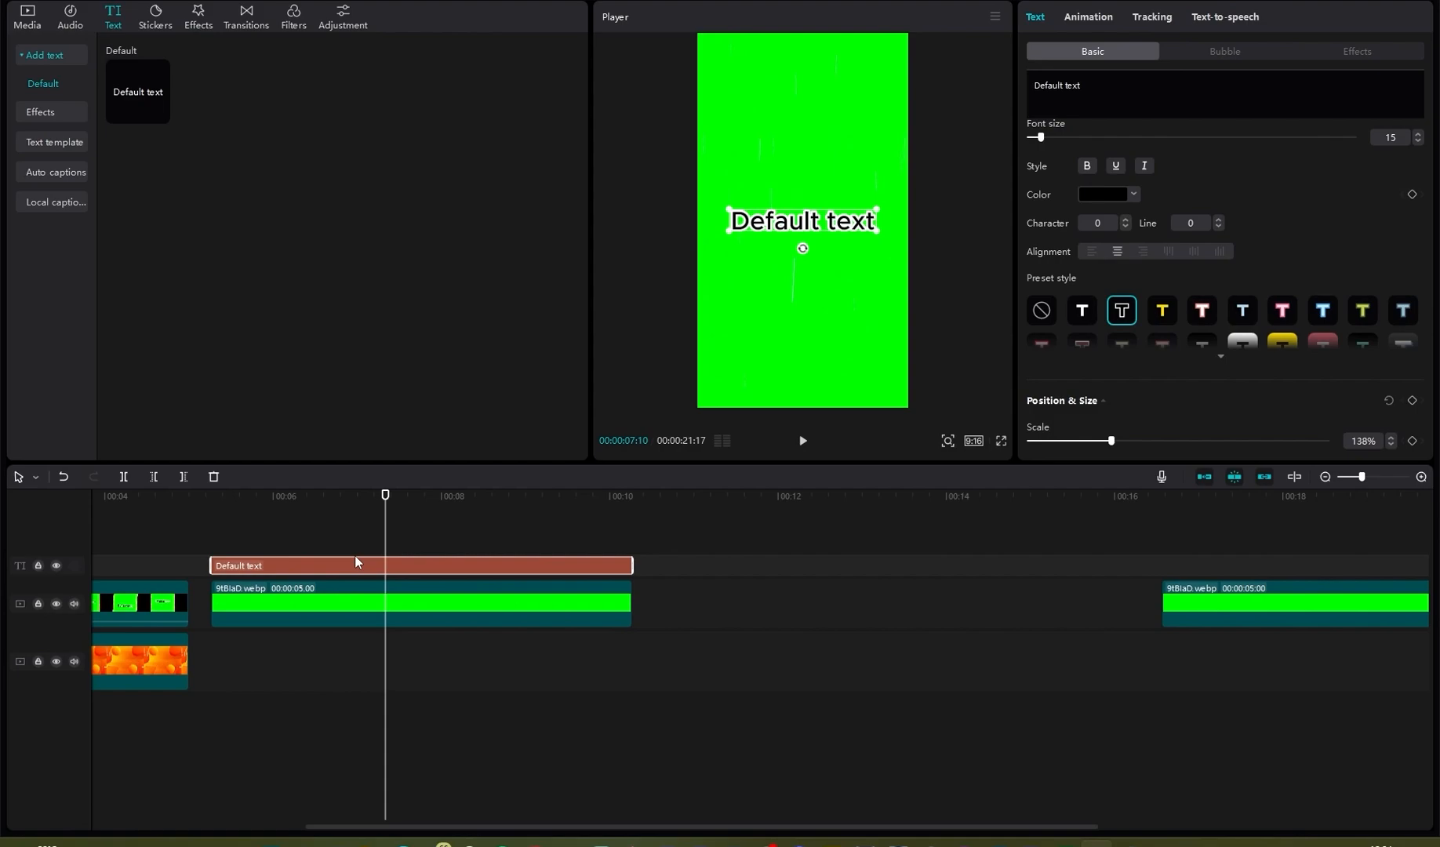
left_click(420, 603)
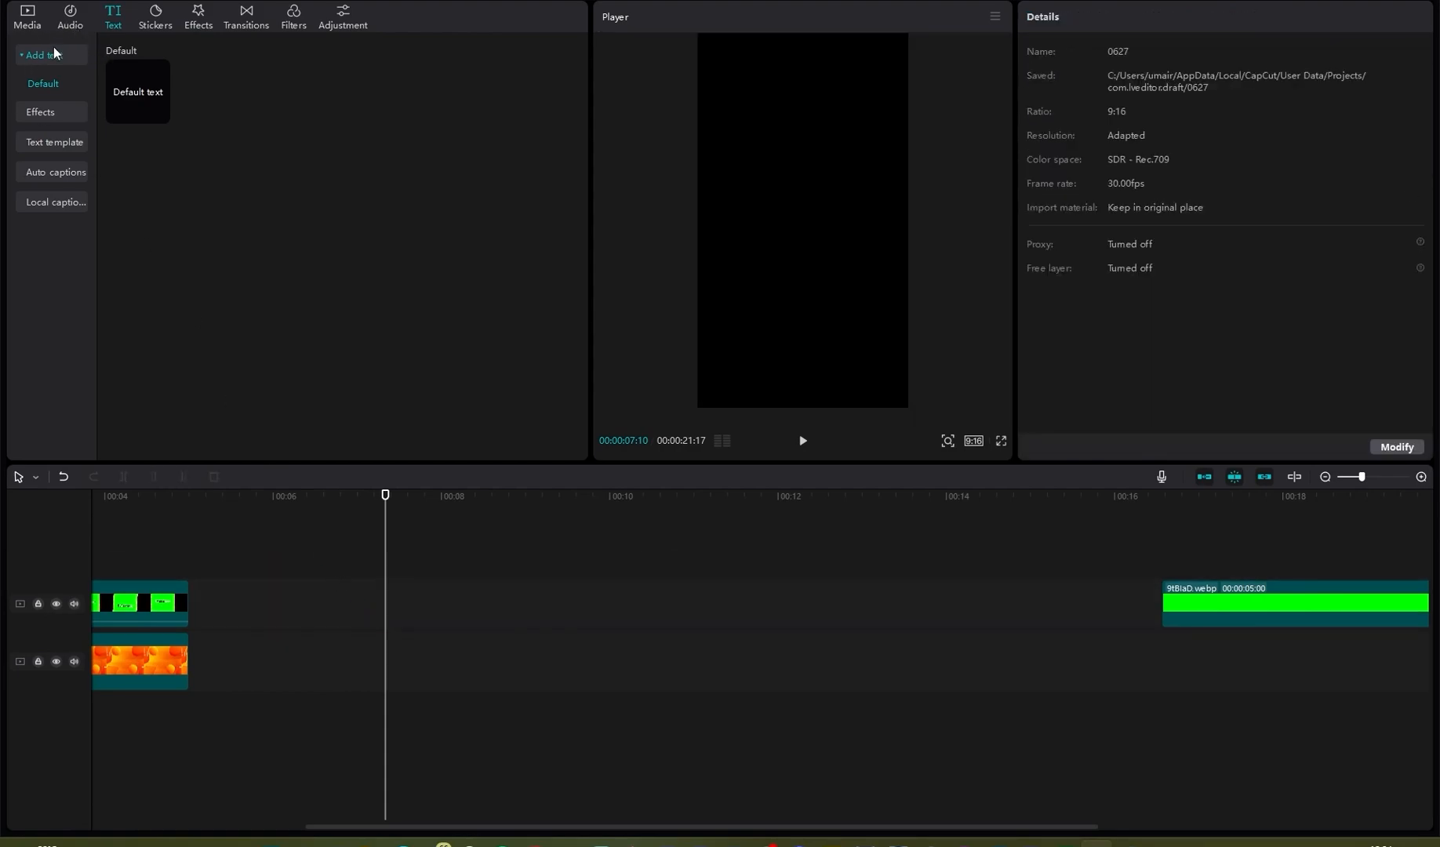
Step: Add 0627.mp4 from the Media library onto the main track after 22.mp4
left_click(26, 15)
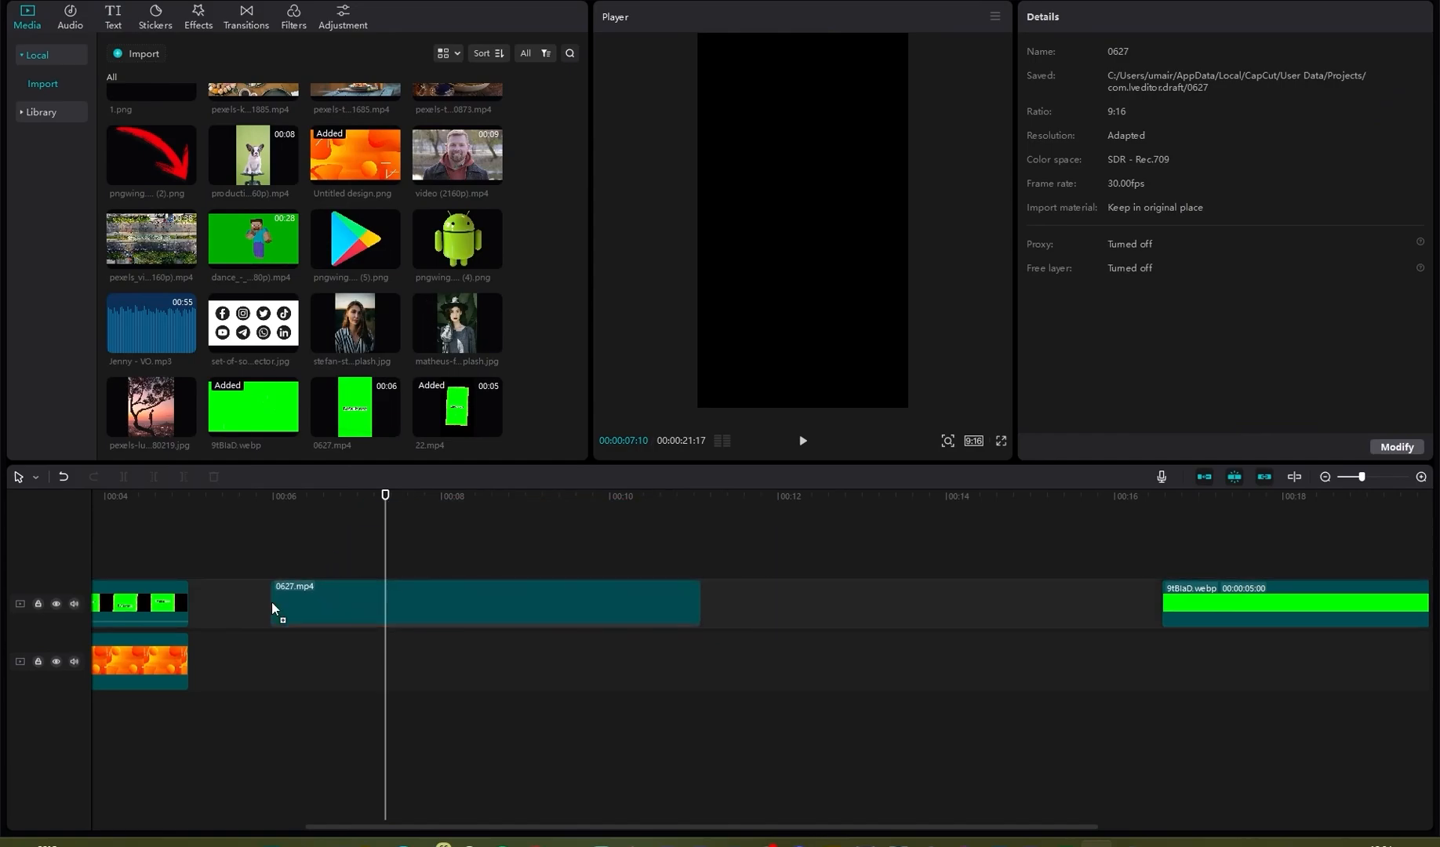
left_click(414, 603)
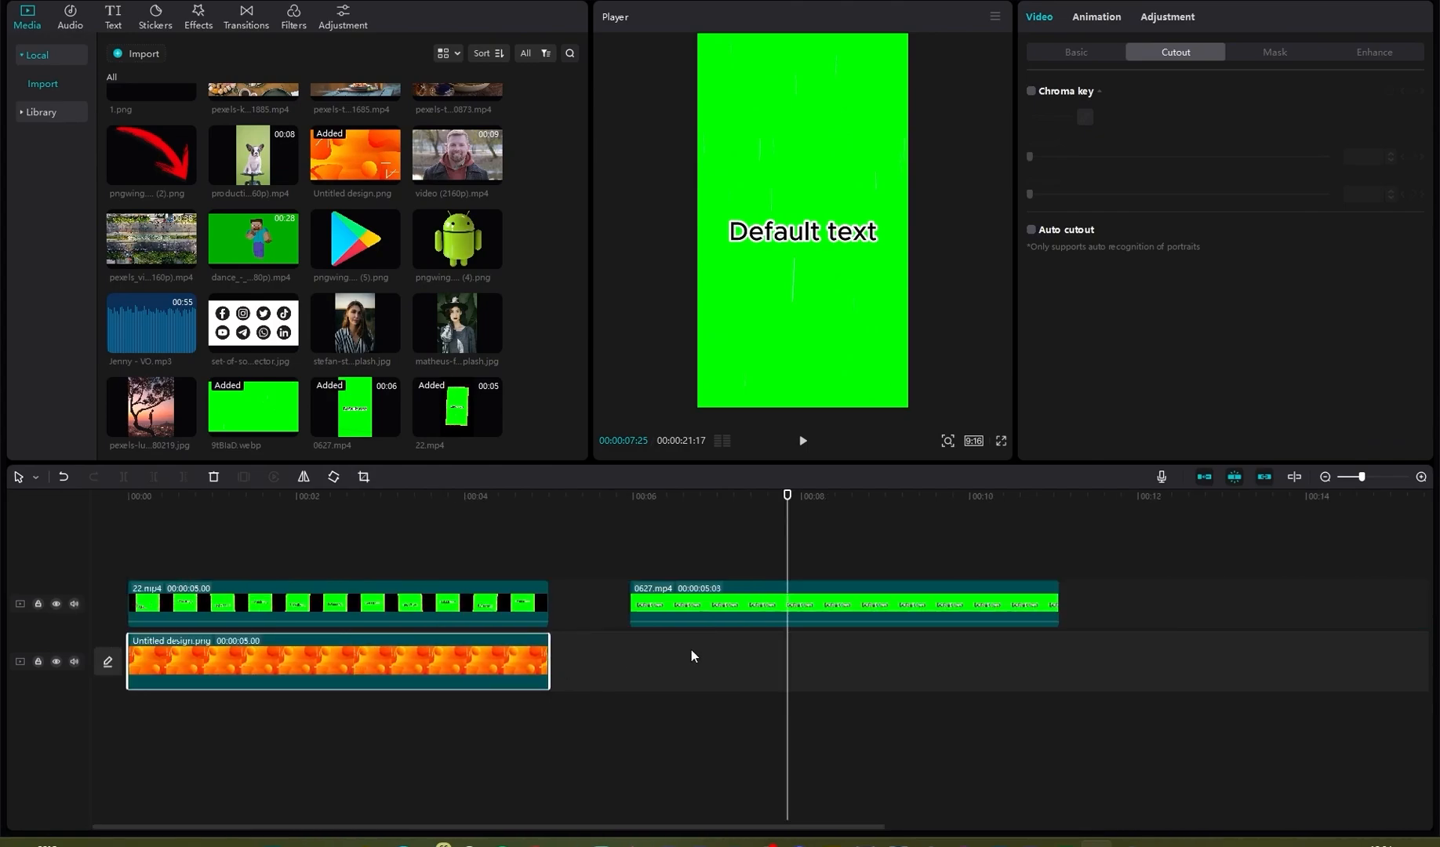
mouse_move(910, 680)
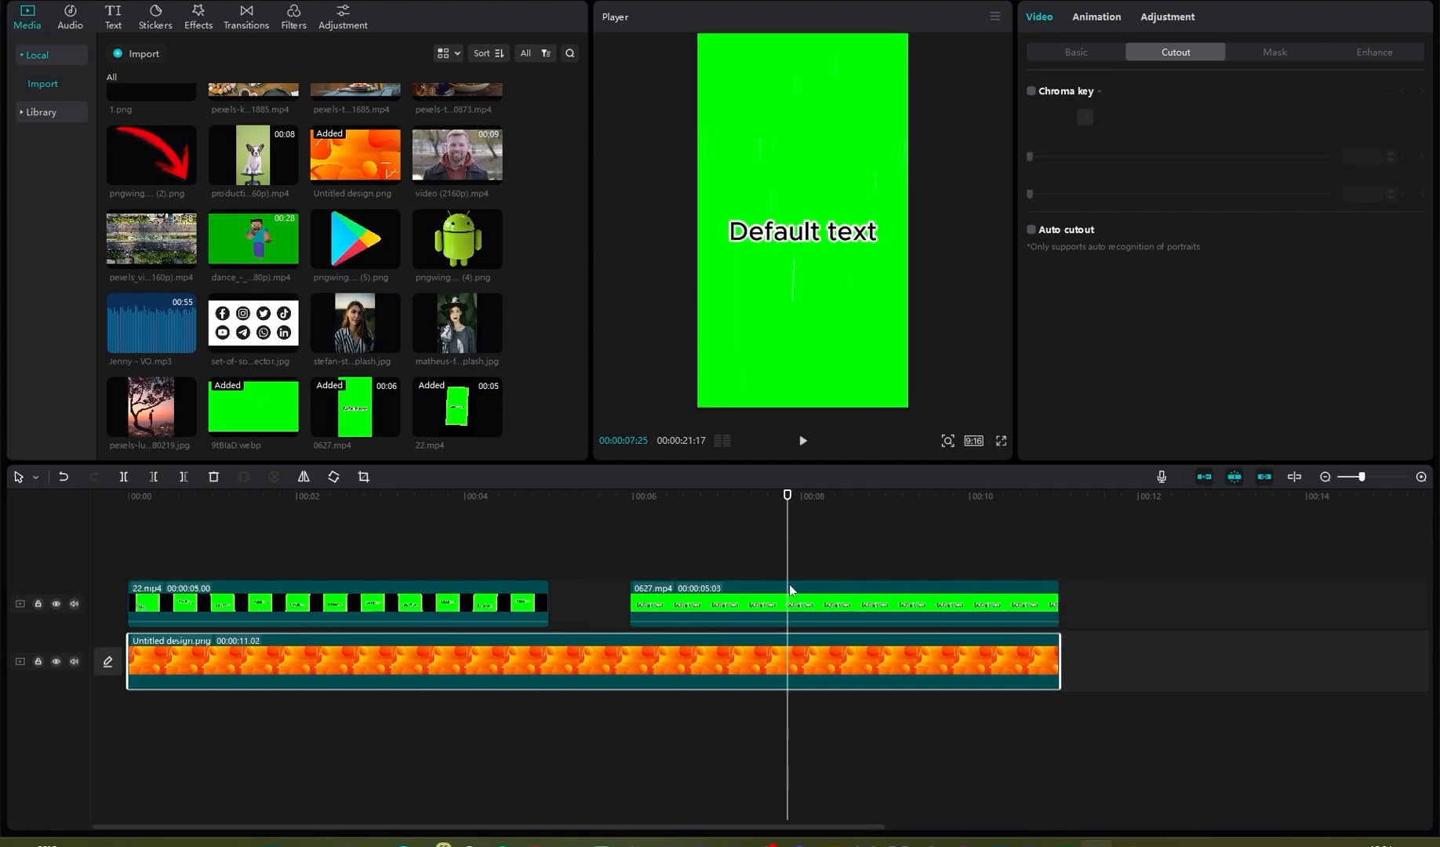
mouse_move(1069, 93)
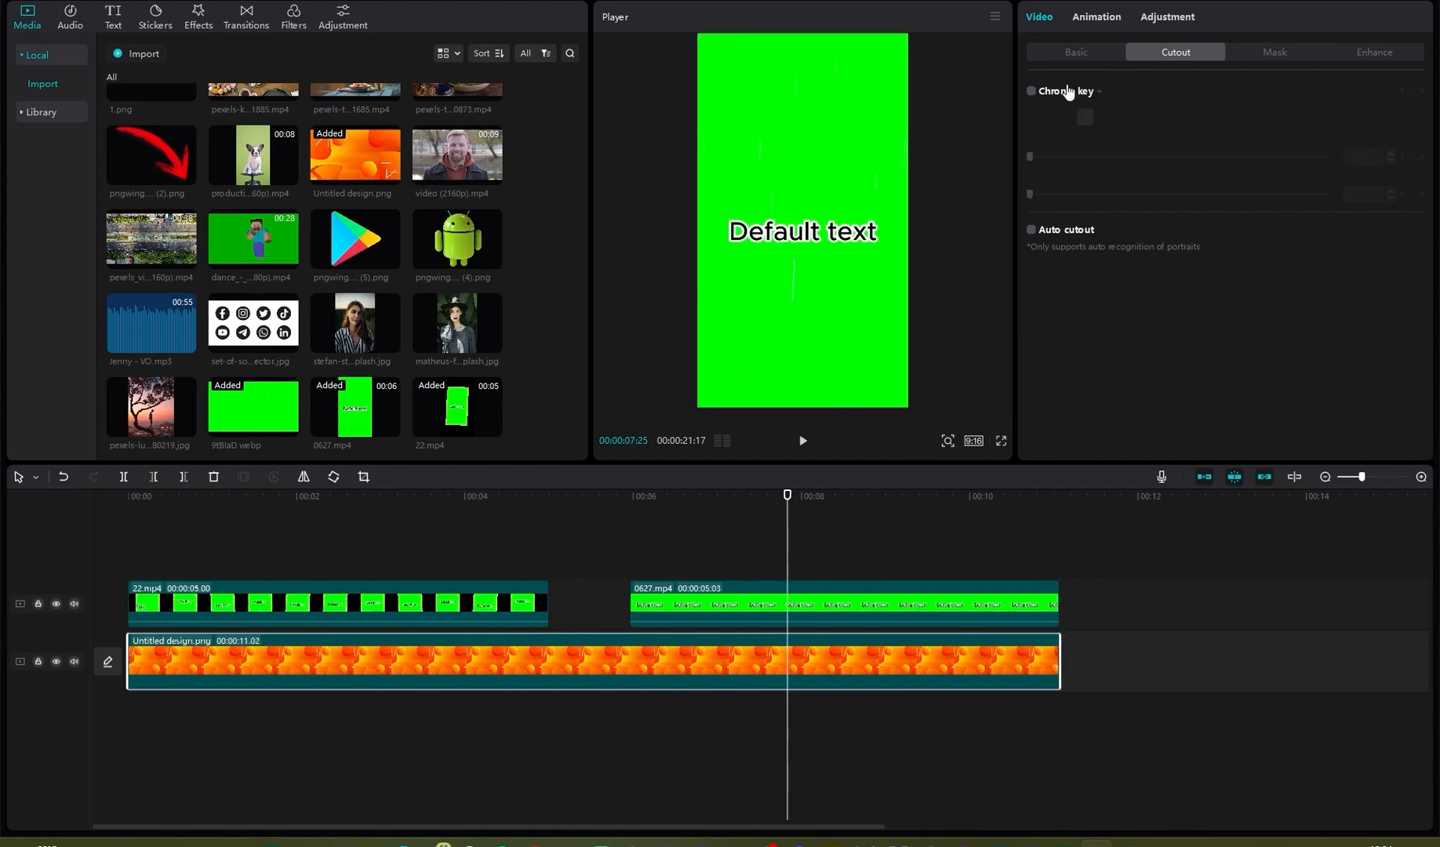
mouse_move(1099, 26)
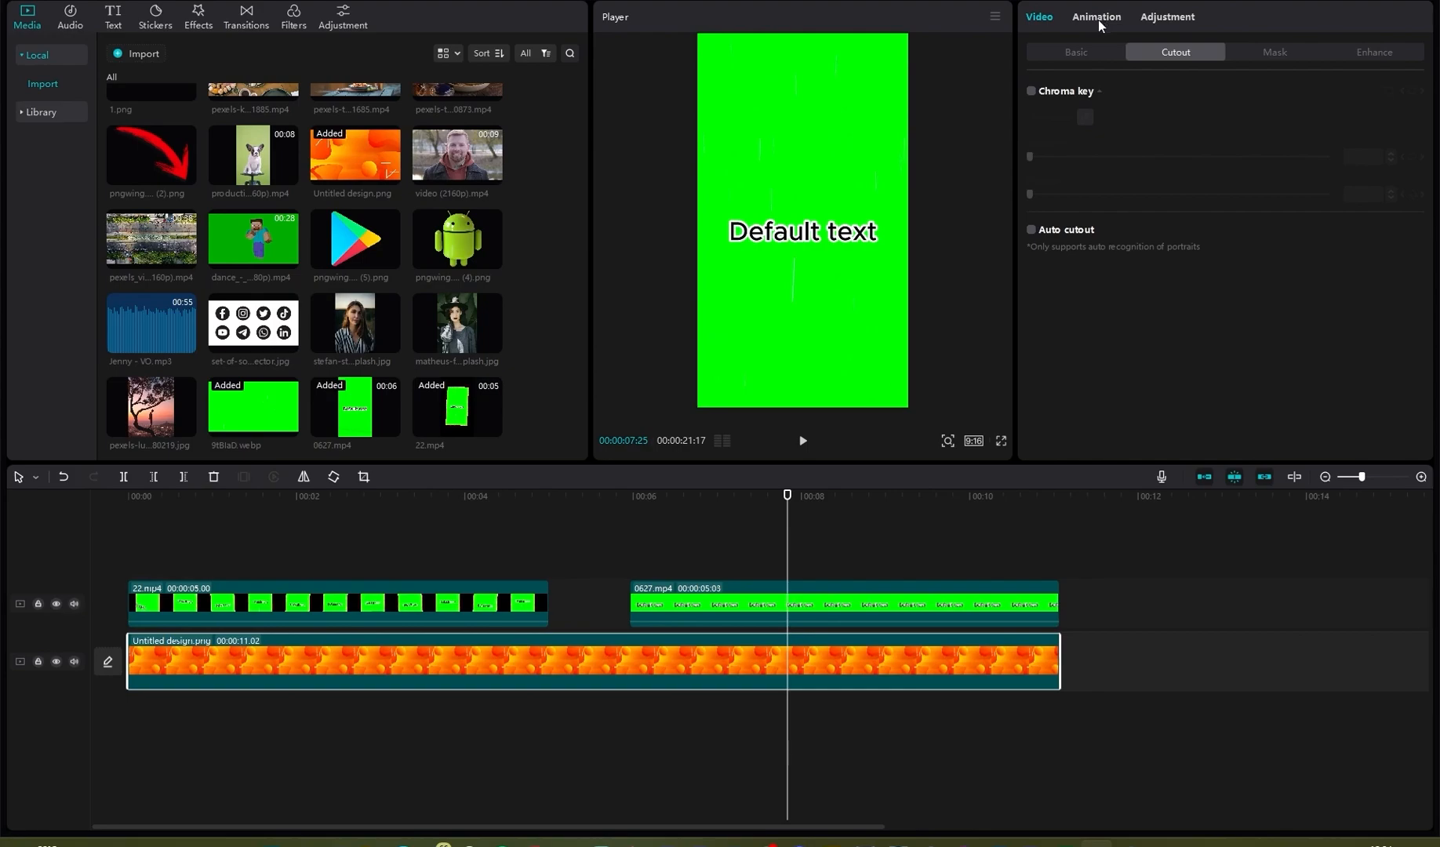
Step: Enable Chroma key on 0627.mp4 with green picked and Strength and Shadow at 100
left_click(1031, 91)
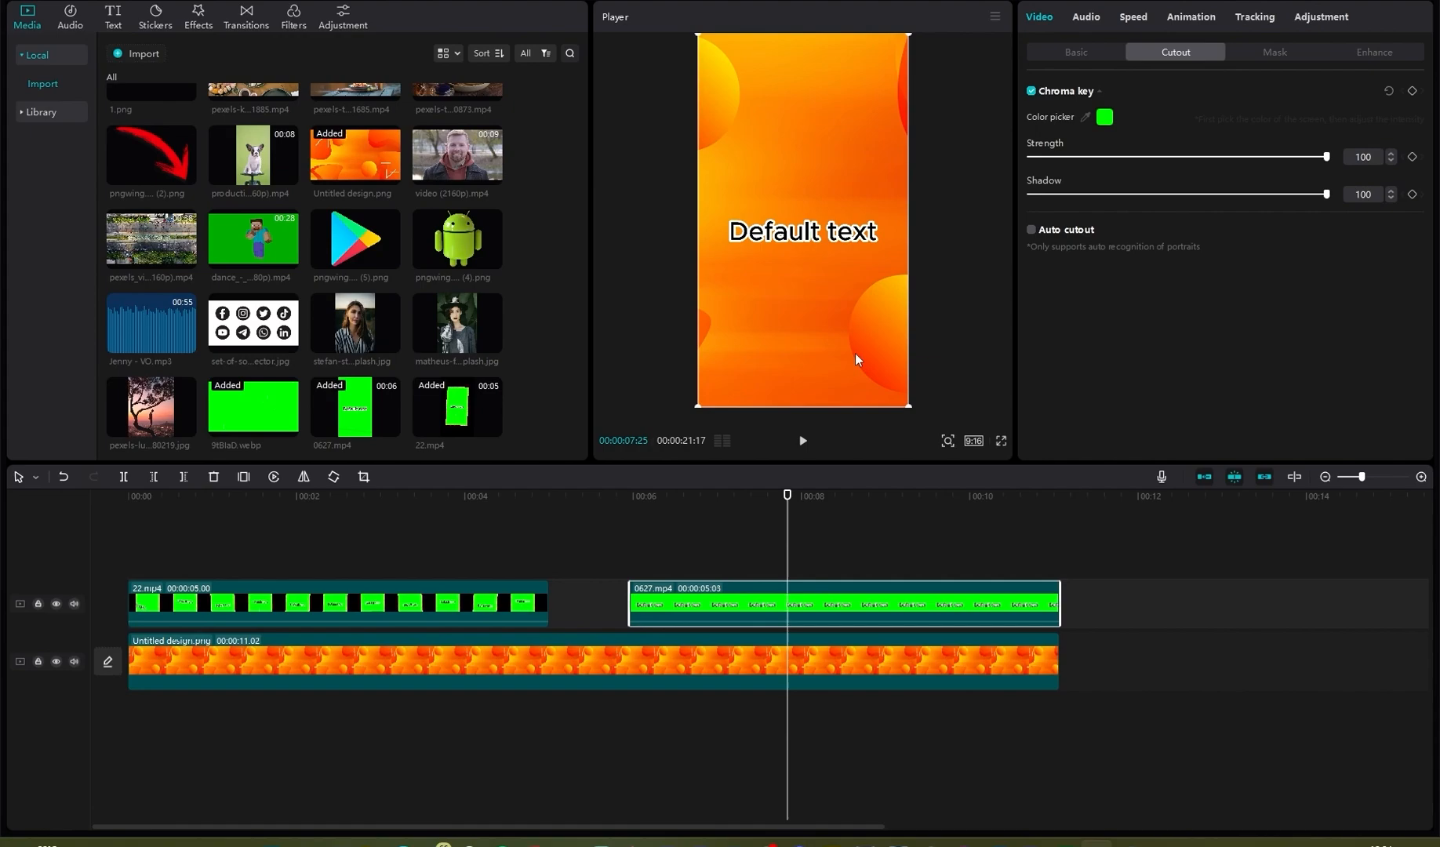
mouse_move(208, 25)
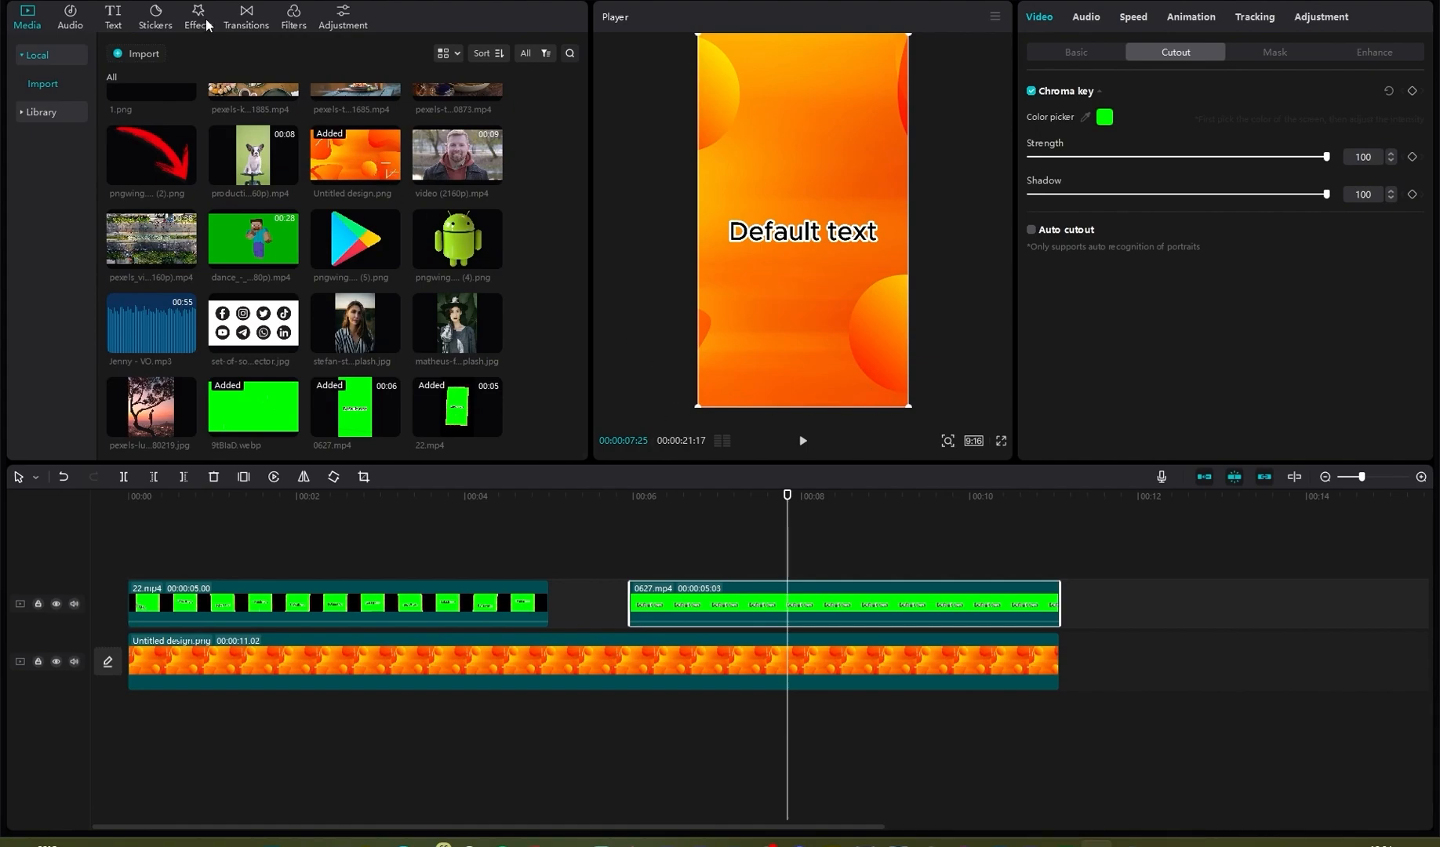
Step: Apply the Spark effect Electric Light Border to 0627.mp4 and preview playback
left_click(198, 15)
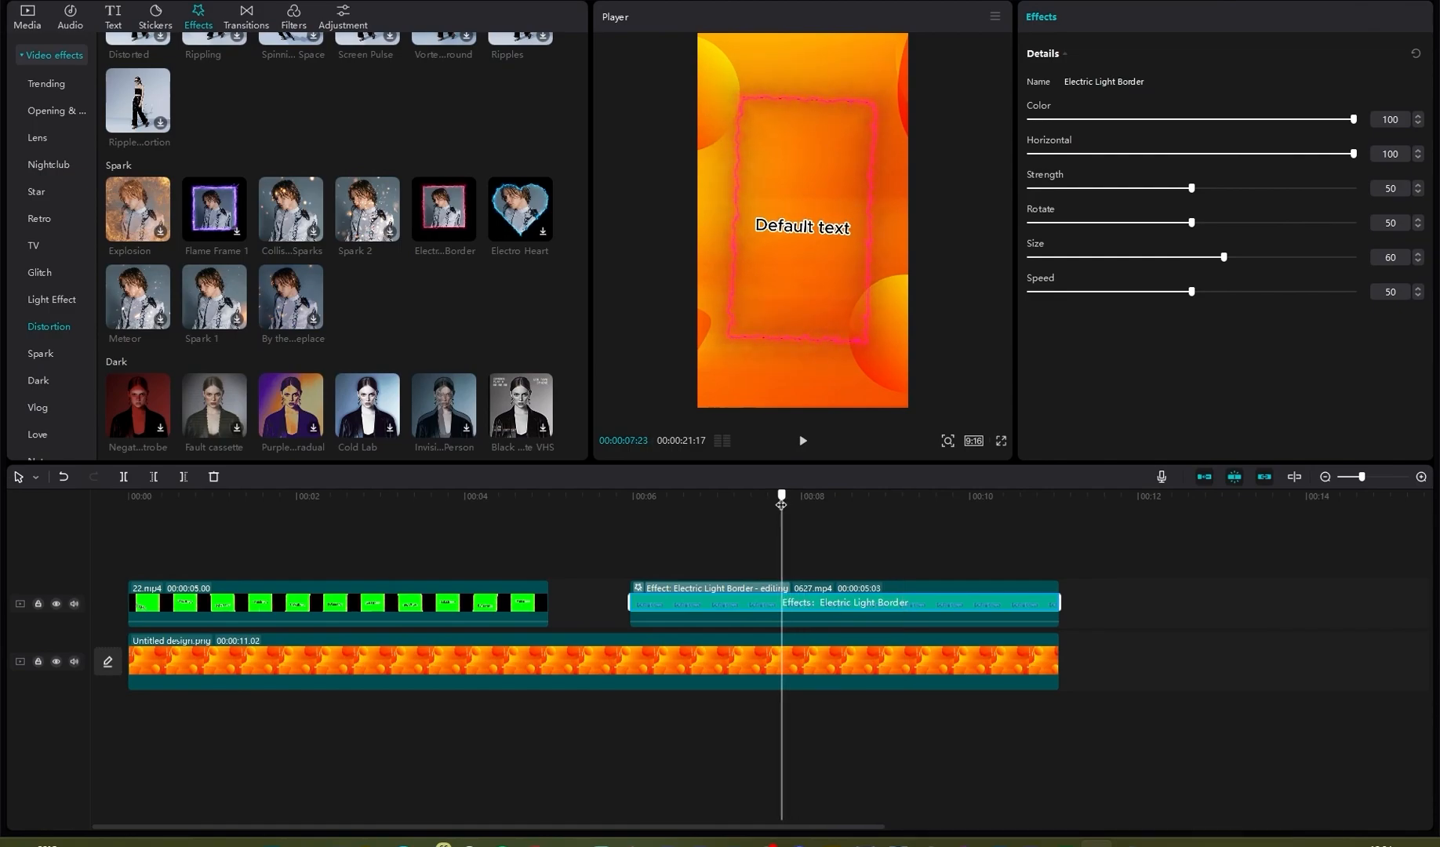
left_click(801, 440)
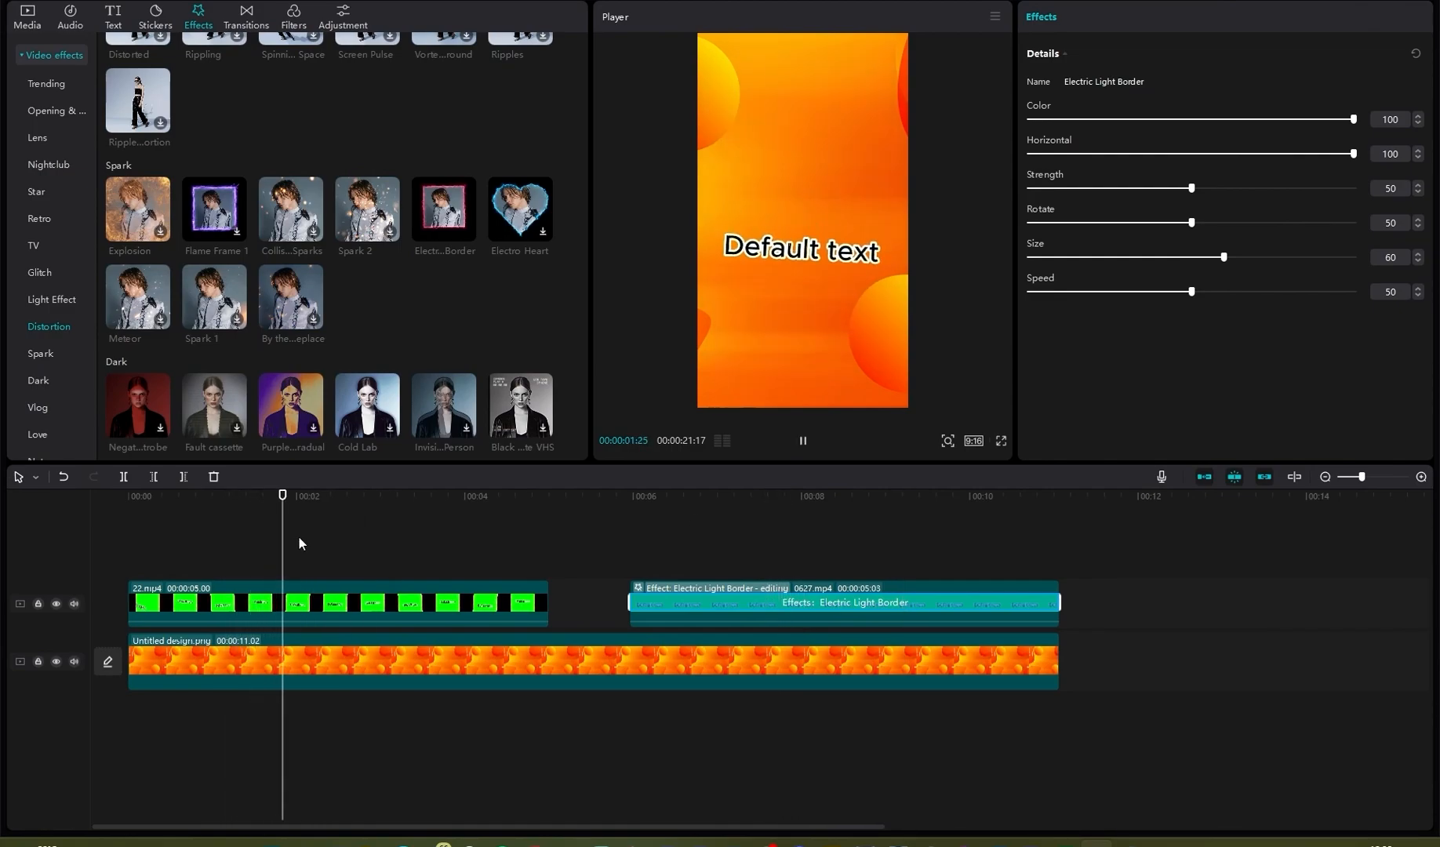
left_click(802, 441)
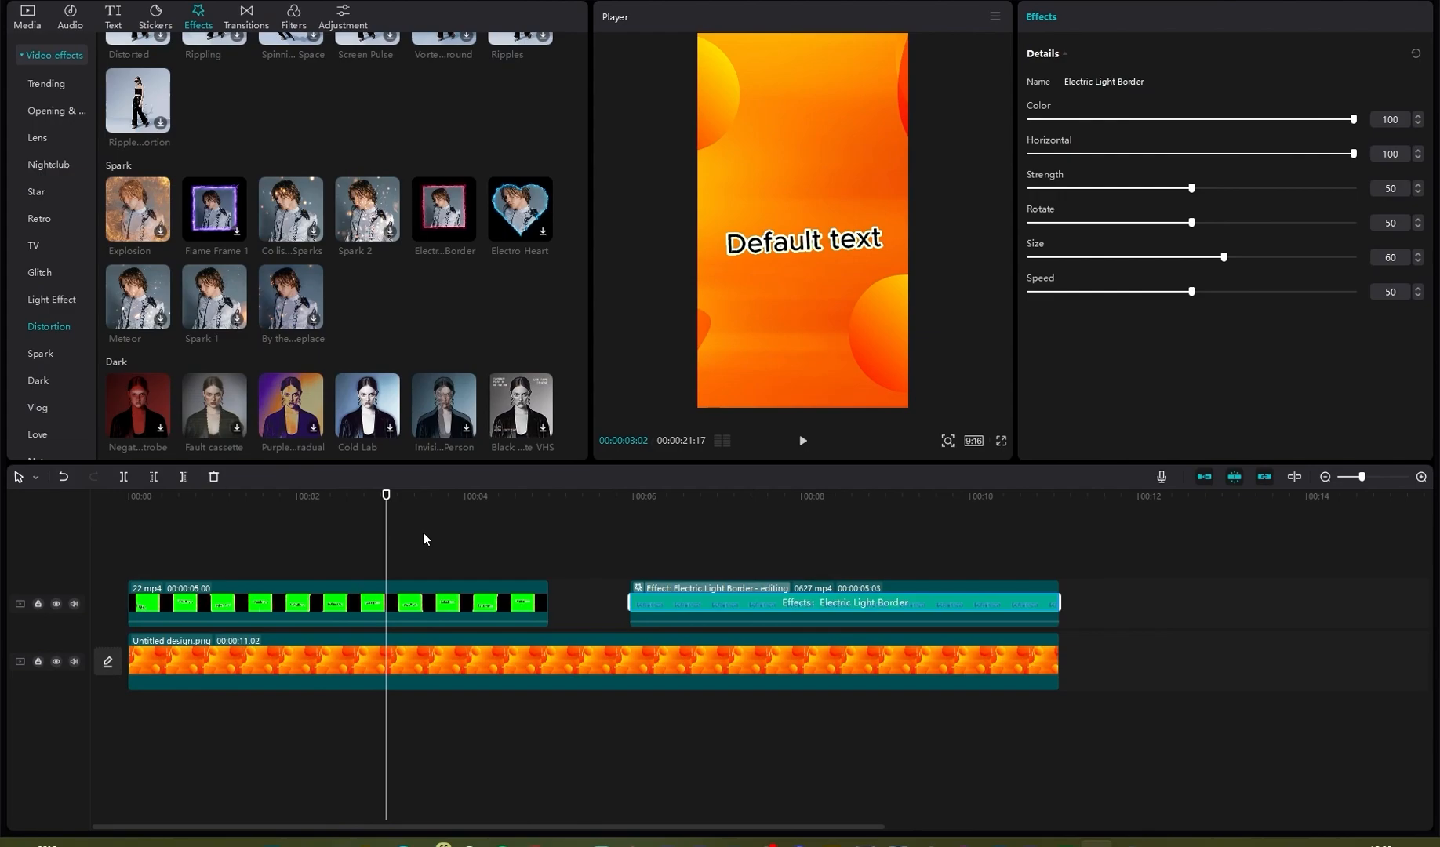